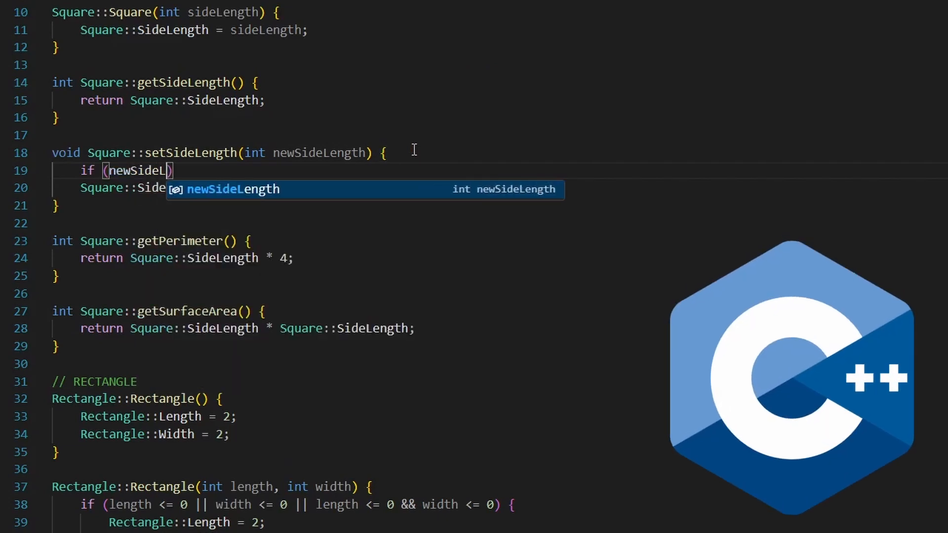
Accept the completion for the newSideLength parameter name in the class code
key("Tab")
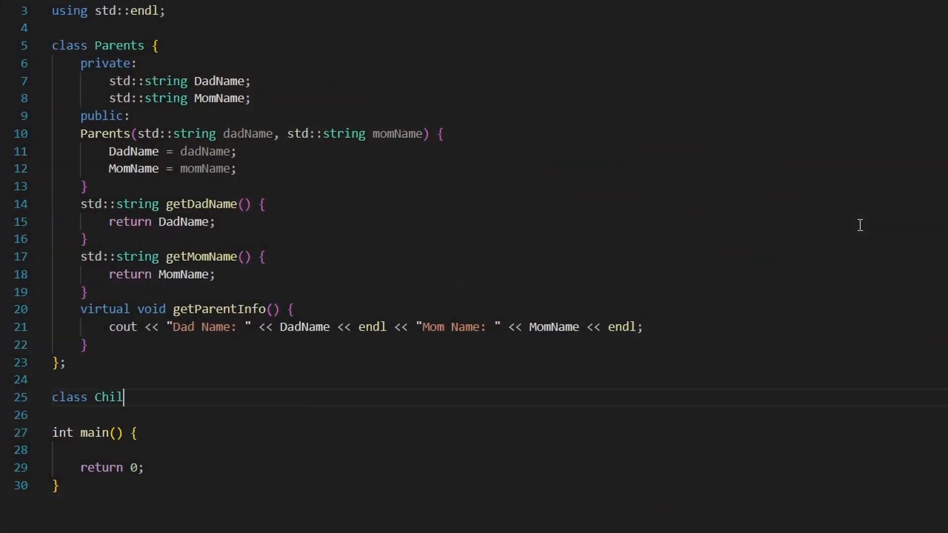
Begin the Child class declaration as 'class Child : public'
type("d : pub")
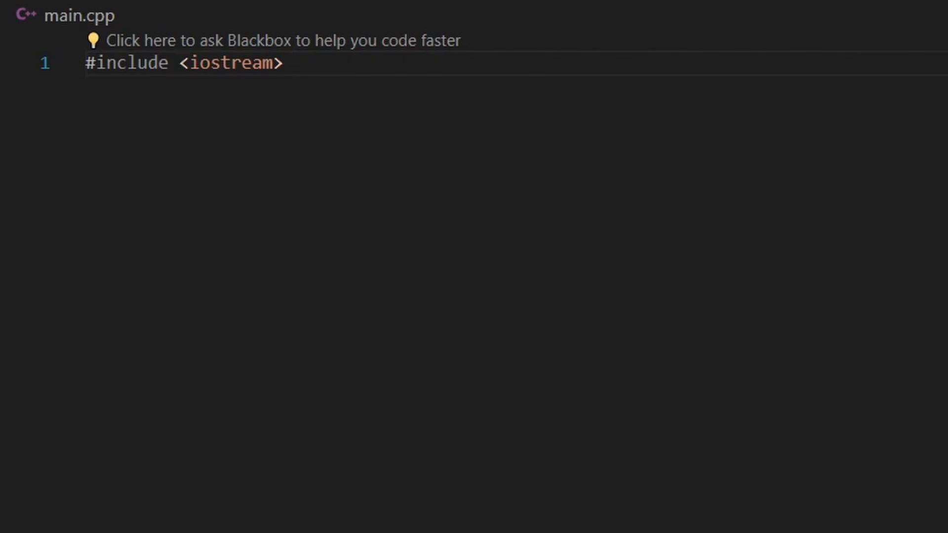
Add an Input Output comment and make main output "Hello World" via std::cout
type("// Input Output")
type("return 0;")
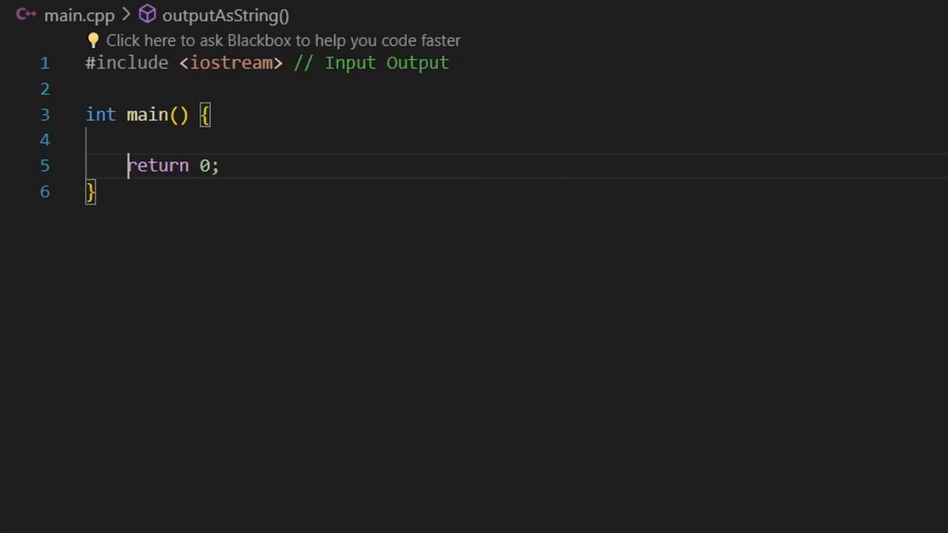
type("std::")
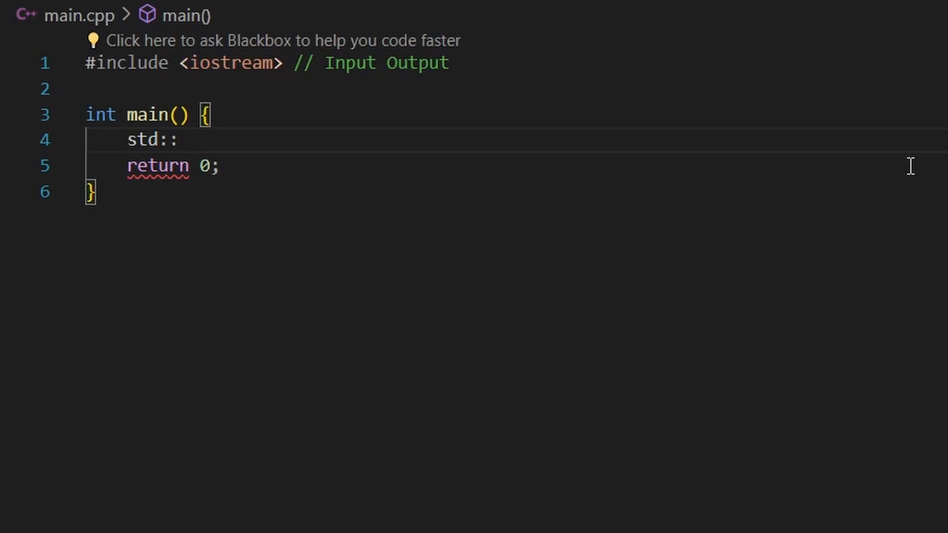
type("cout << \"Hello World\";")
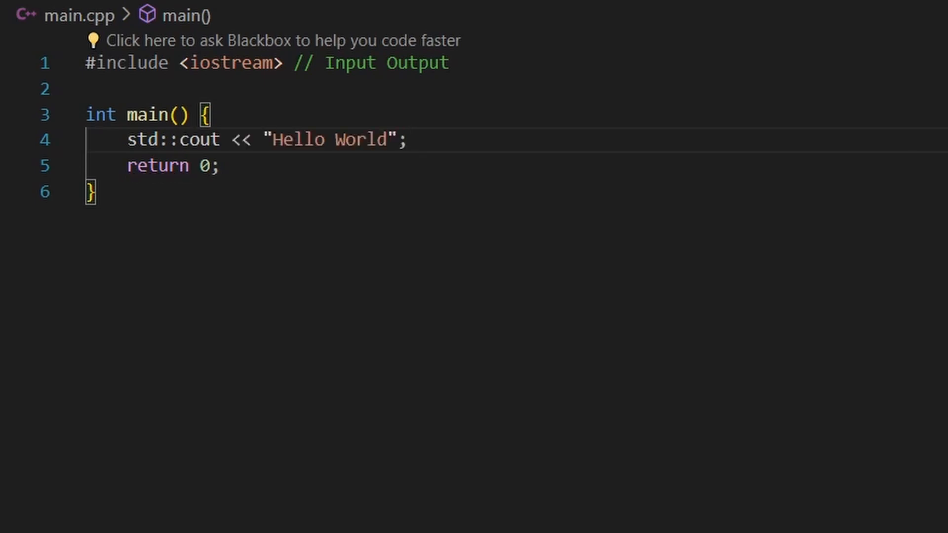
type("// Output \"Hello World\"")
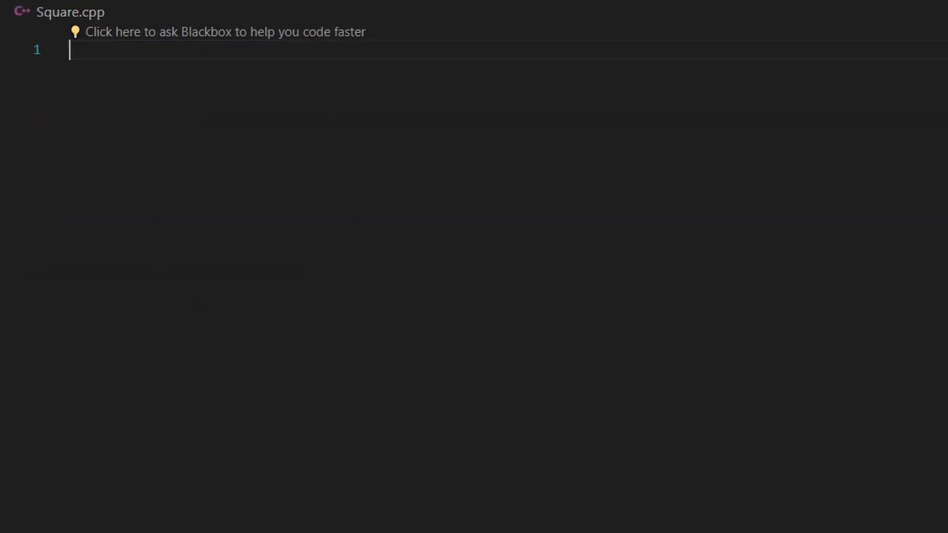
Start Square.cpp with #include "includes/Square.h"
type("#include \"includes/Square.h\"")
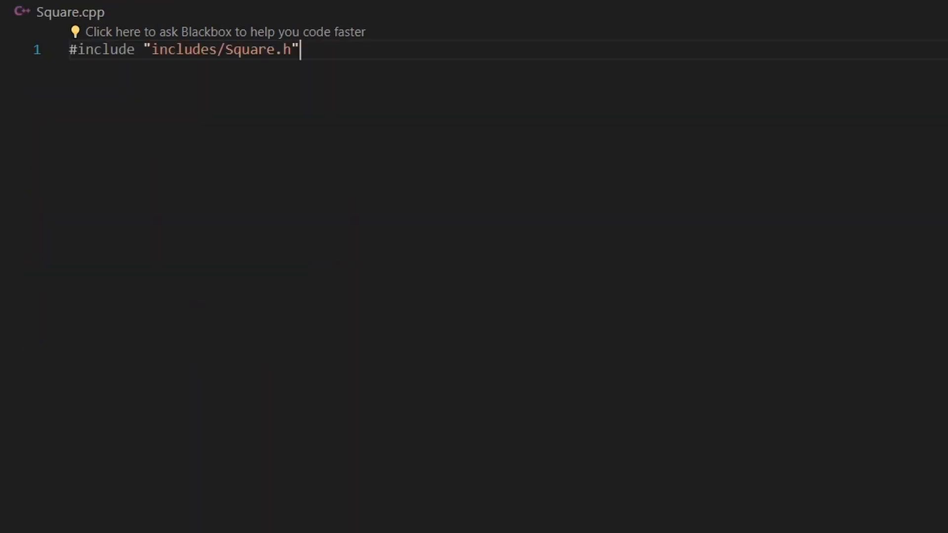